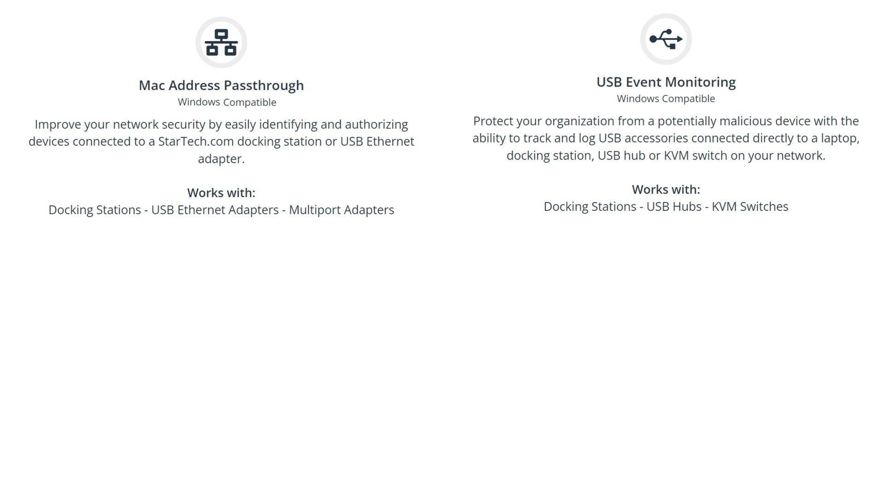
{"action": "scroll", "scroll_direction": "down", "scroll_amount": 3}
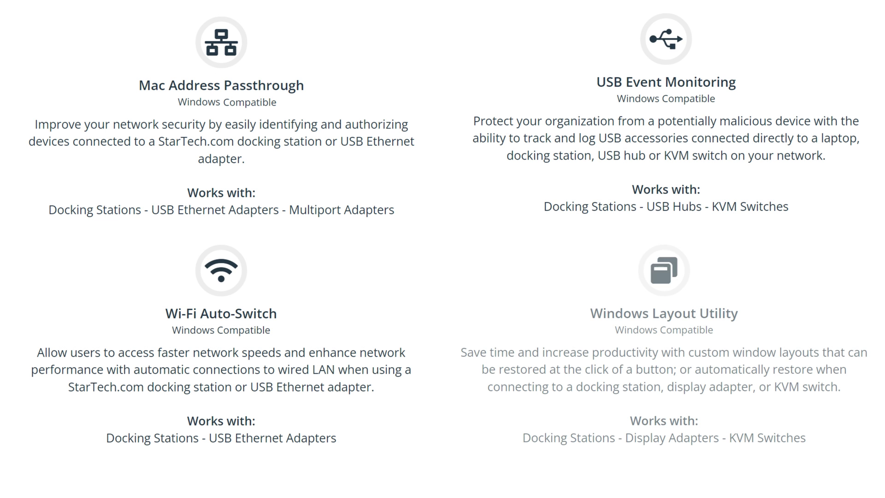